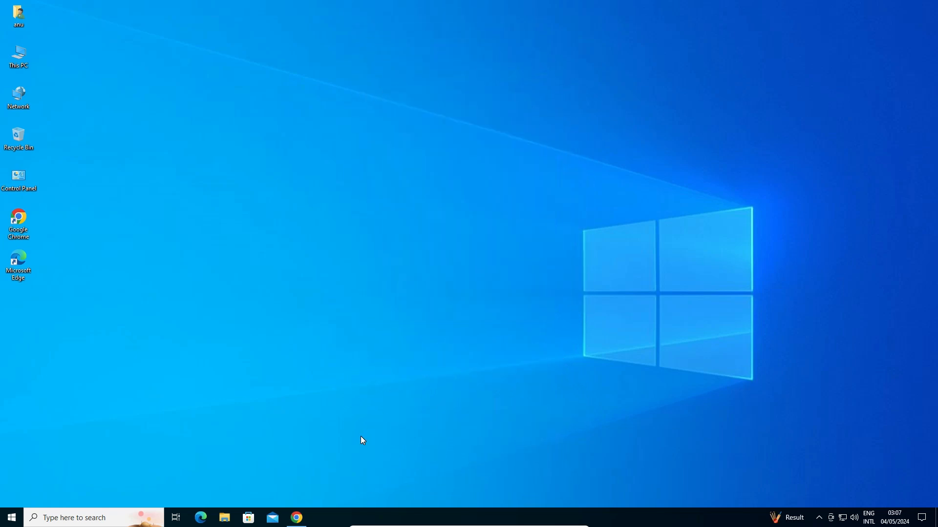
Launch Chrome from the taskbar and show the Google apps list on the new tab
click(297, 518)
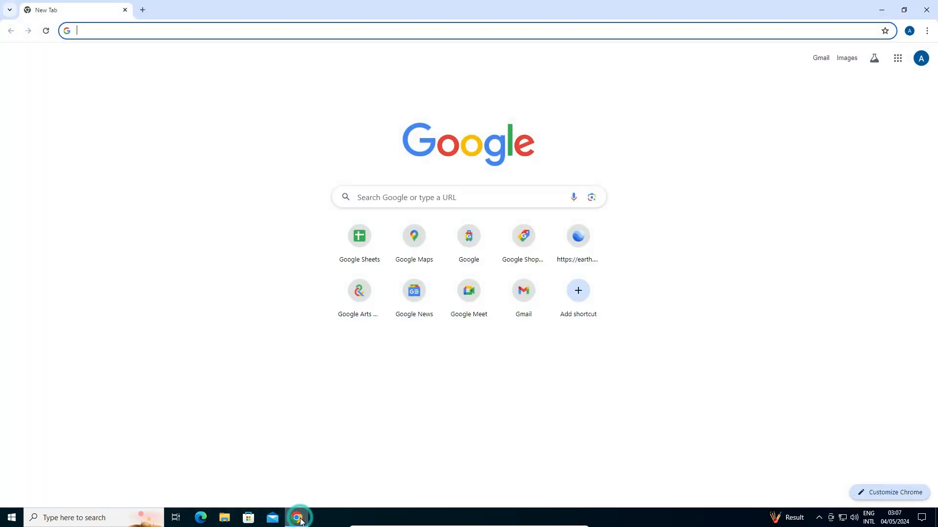
click(143, 9)
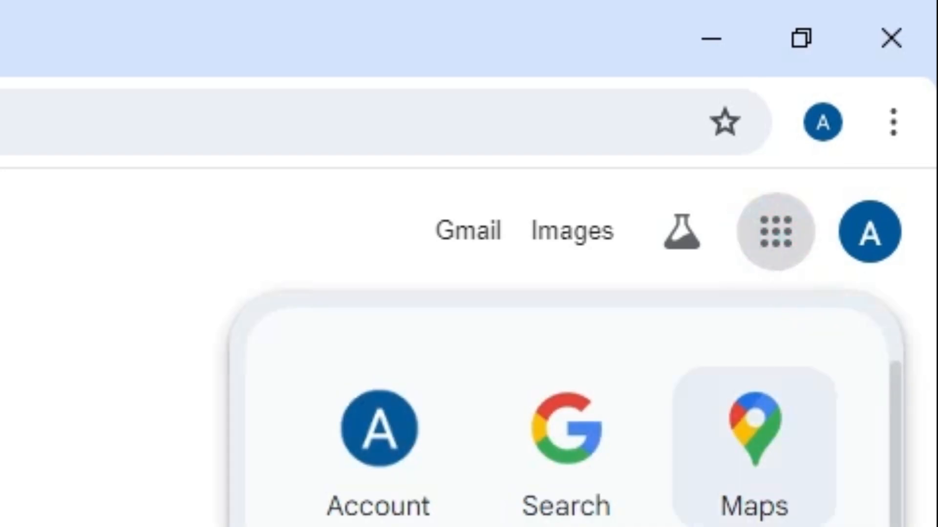
Choose Forms from the apps list to load the Google Forms home page
scroll(down, 3)
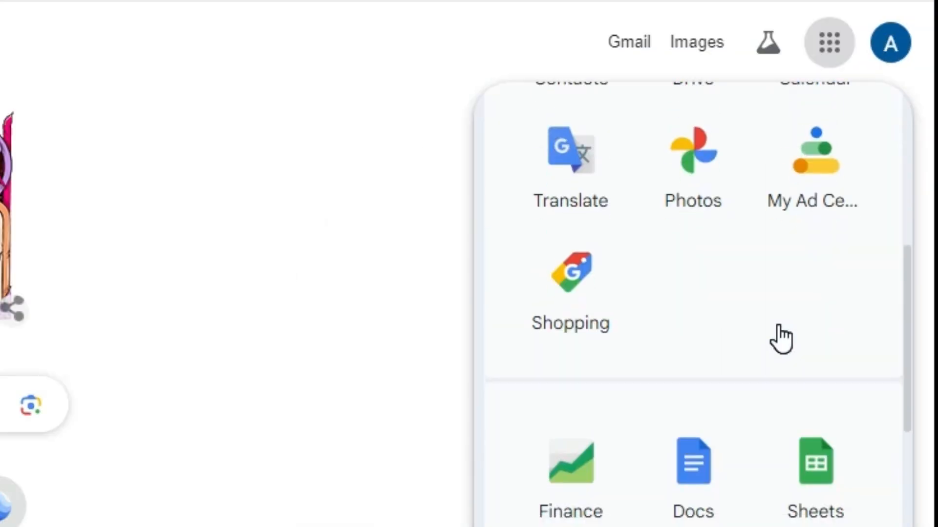
scroll(down, 3)
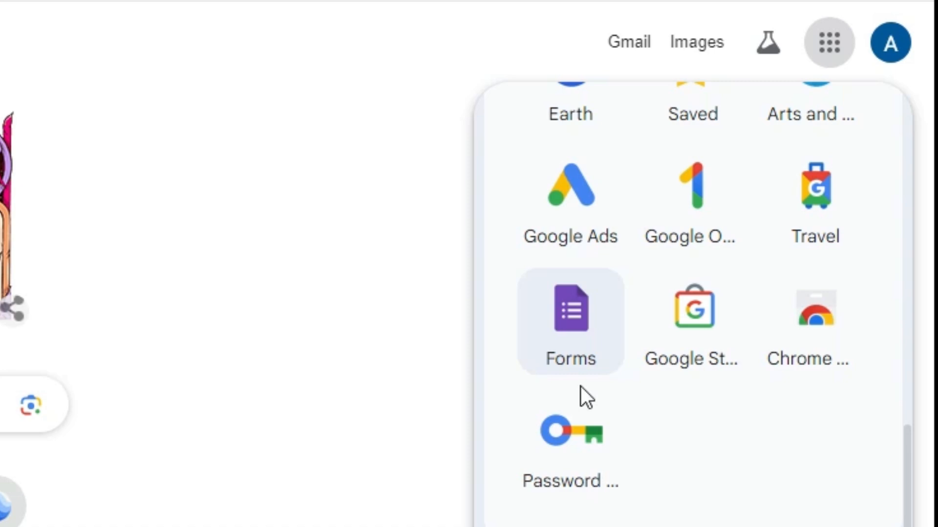
click(569, 309)
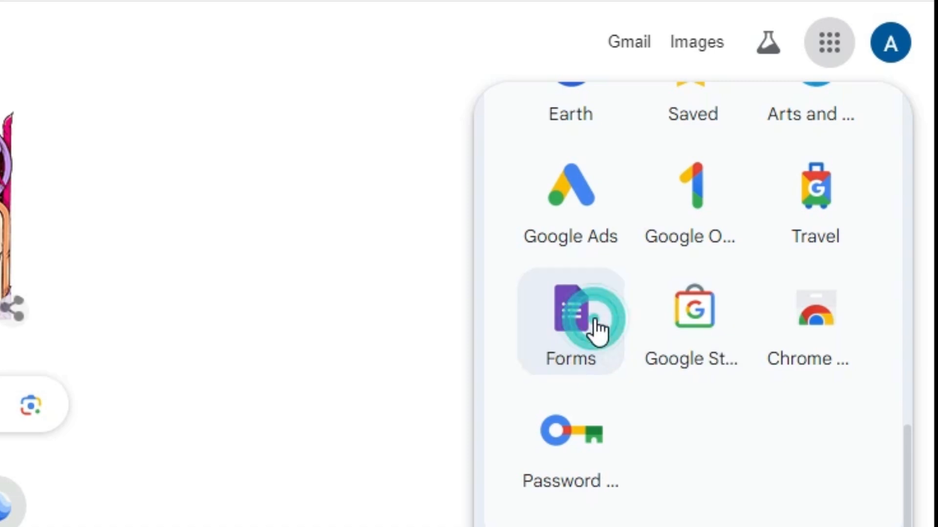
click(570, 316)
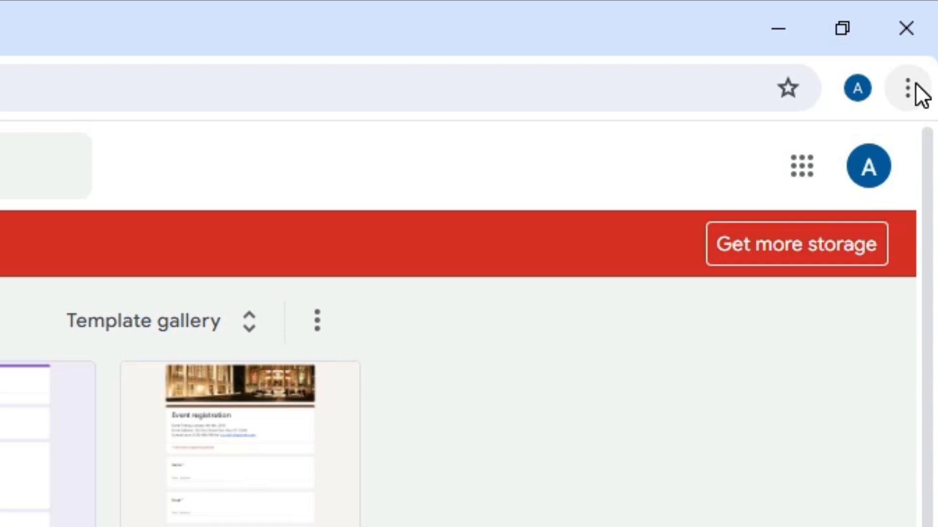
Start Create shortcut for the Forms page from Chrome's Save and share menu
click(906, 87)
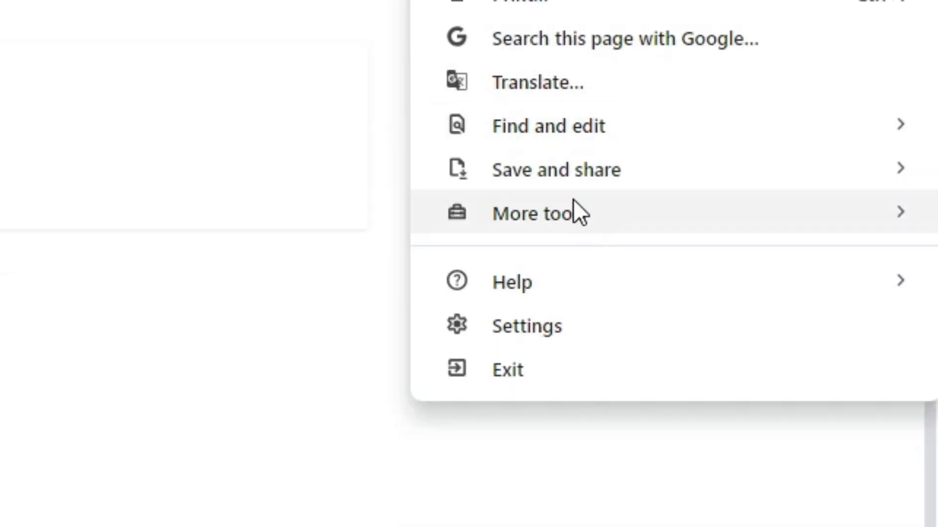
mouse_move(556, 169)
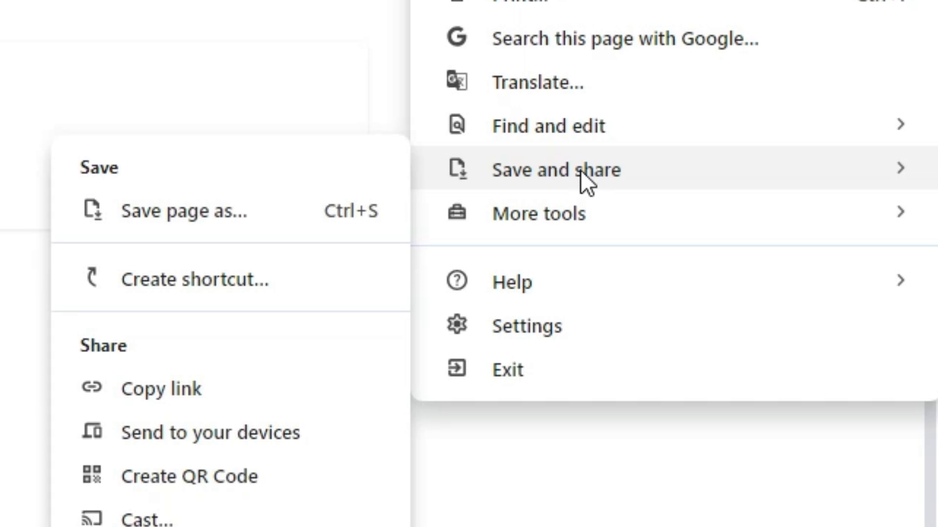
mouse_move(126, 270)
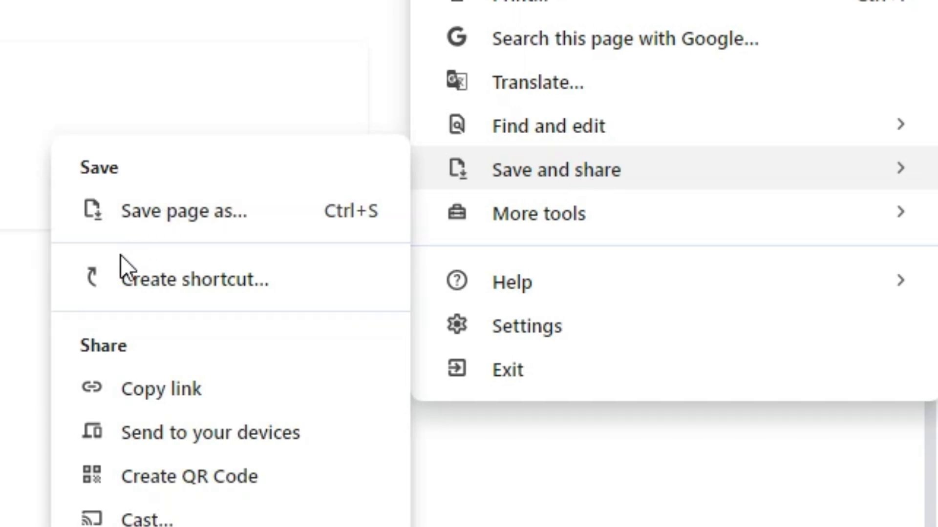
click(194, 280)
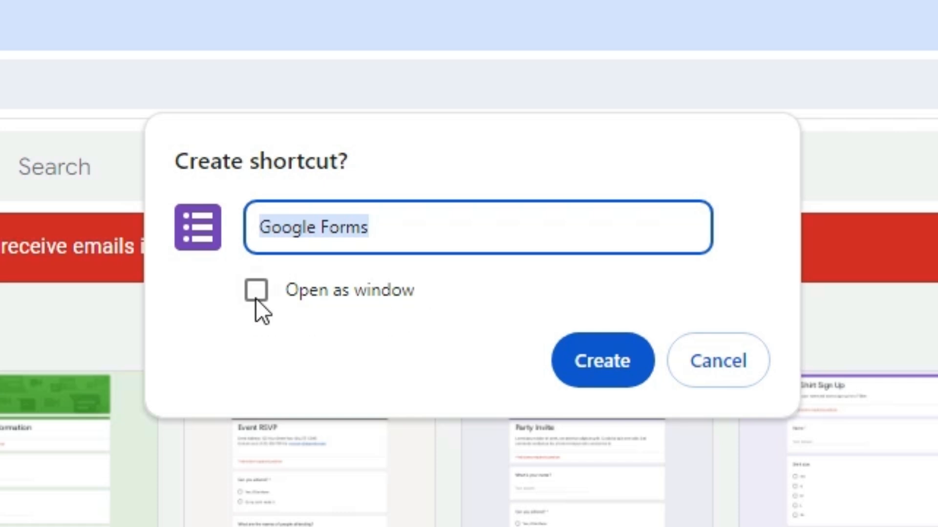
Create the 'Google Forms' shortcut with Open as window ticked, then close the new window
click(257, 290)
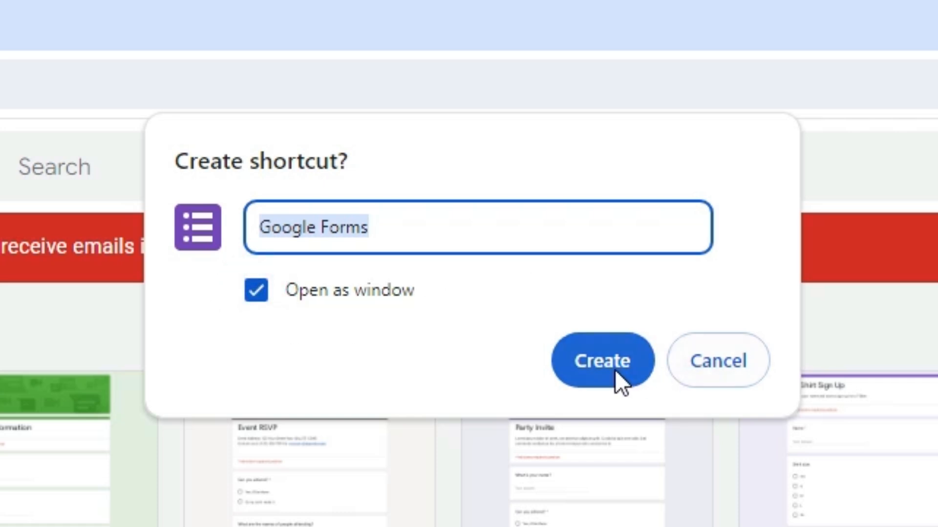
click(603, 360)
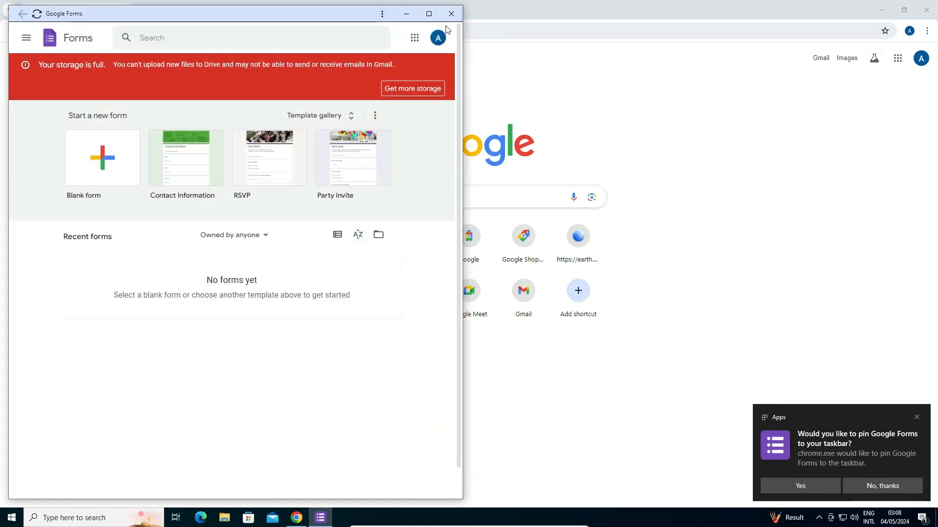
click(449, 13)
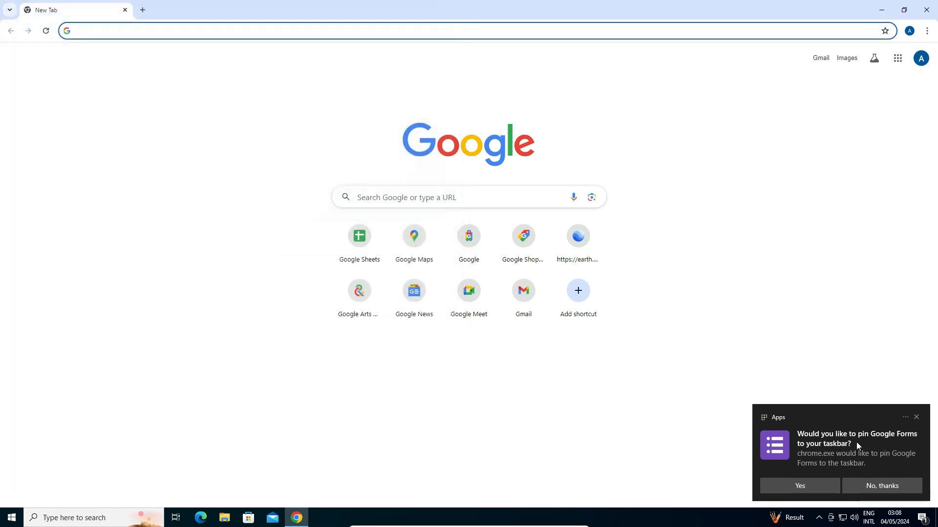
click(880, 485)
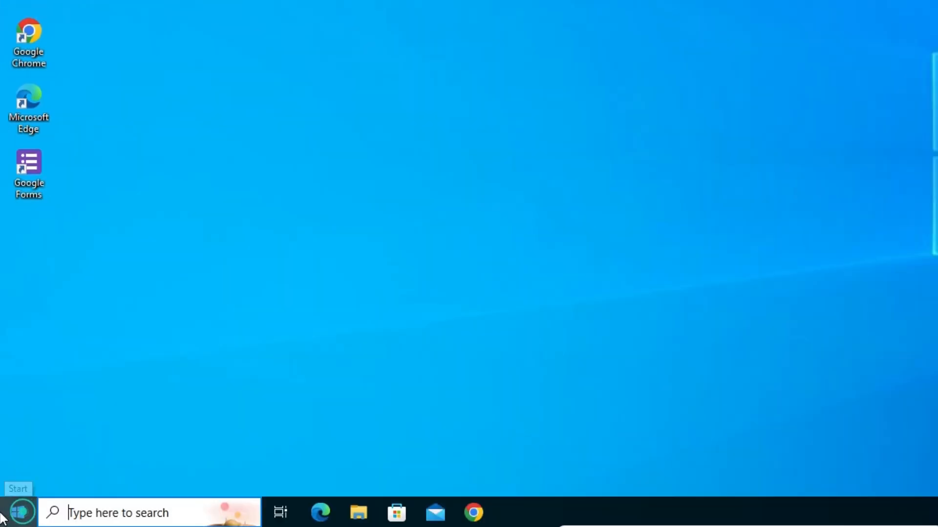
Check Google Forms under Recently added in Start and select its desktop shortcut
click(18, 512)
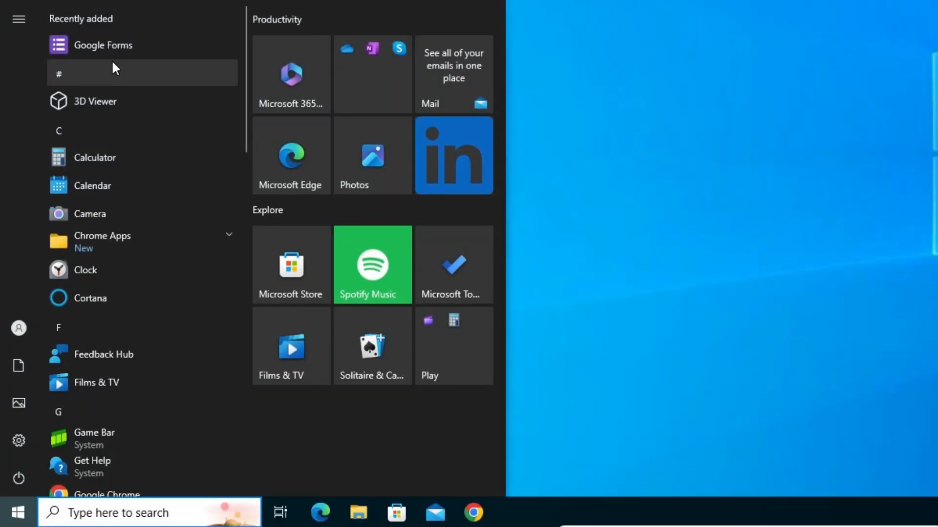
click(18, 513)
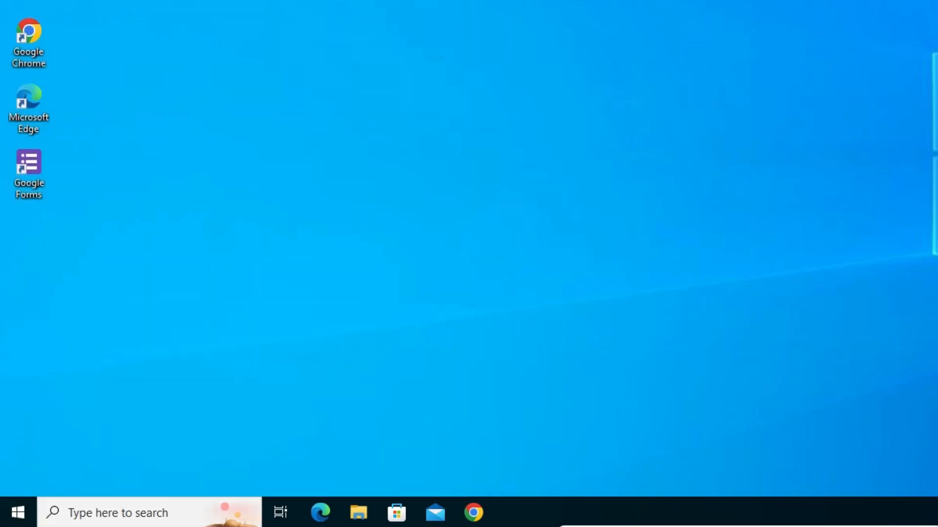
click(29, 174)
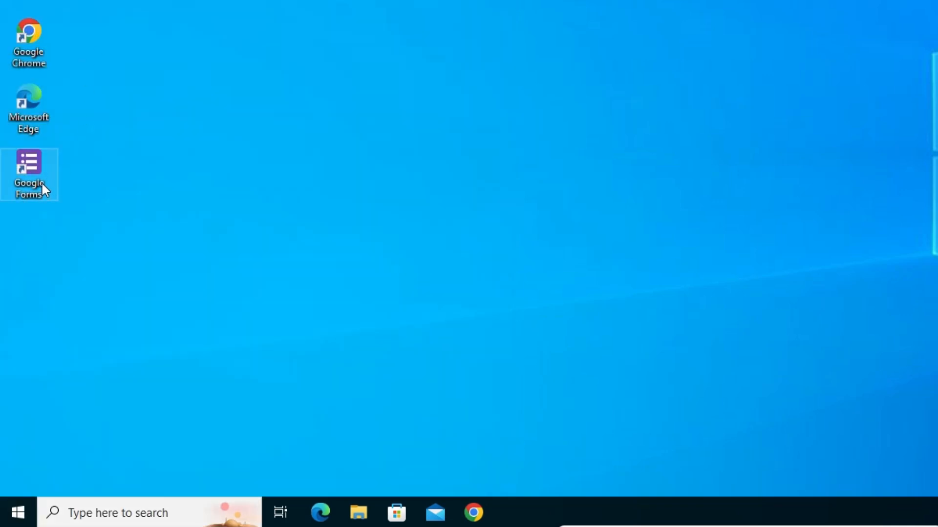
Launch Google Forms from the desktop shortcut into its own standalone window
double_click(28, 174)
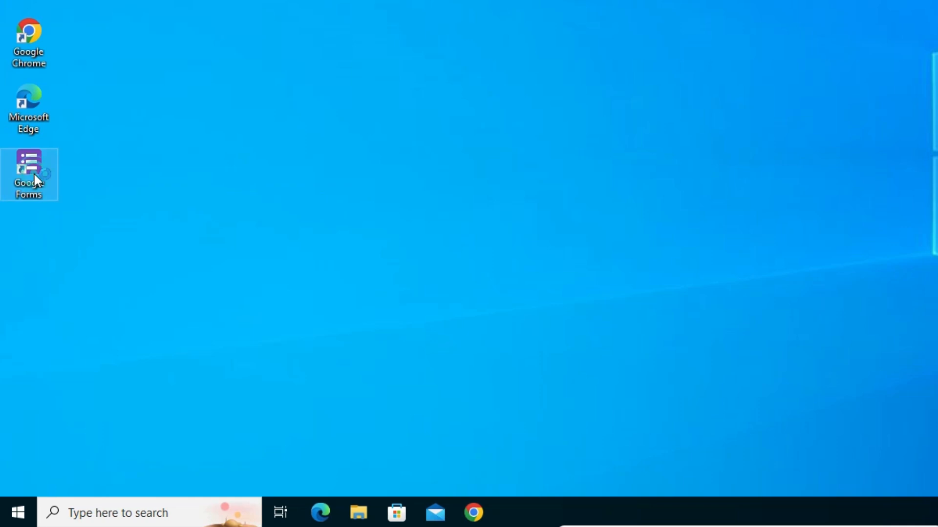
double_click(28, 174)
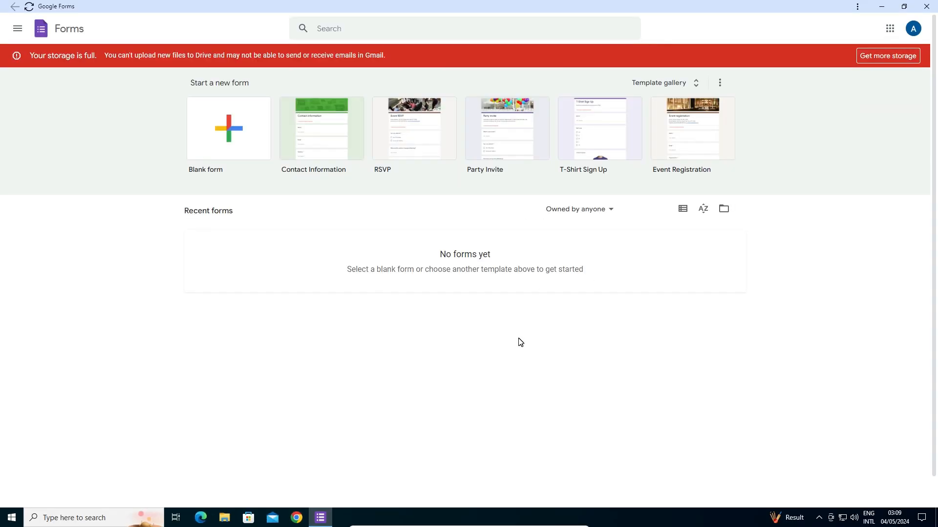